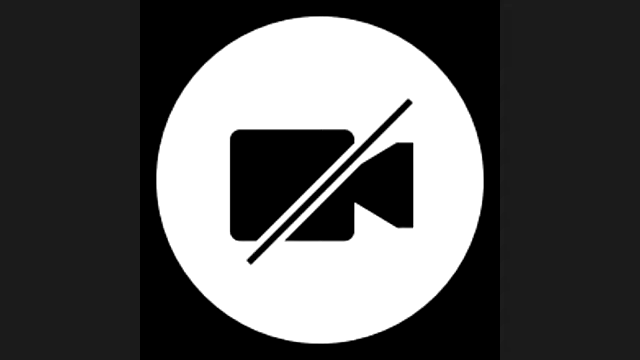
left_click(320, 180)
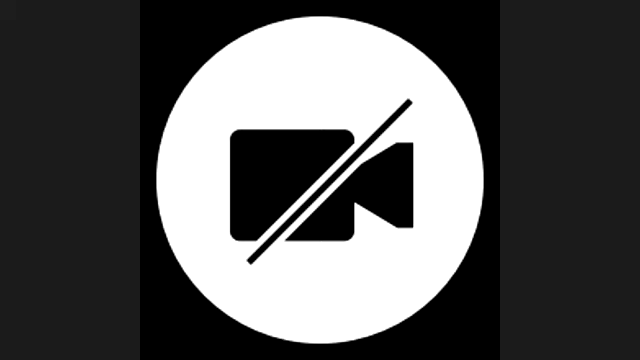
left_click(320, 180)
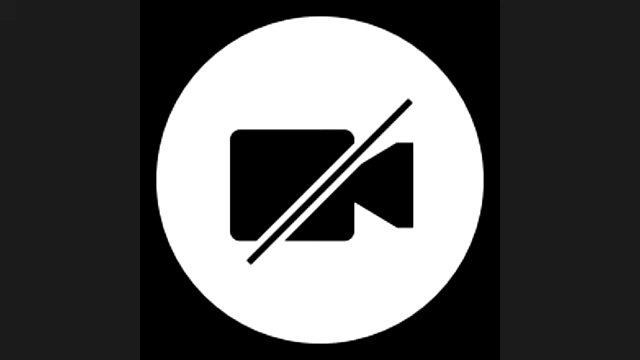
left_click(320, 180)
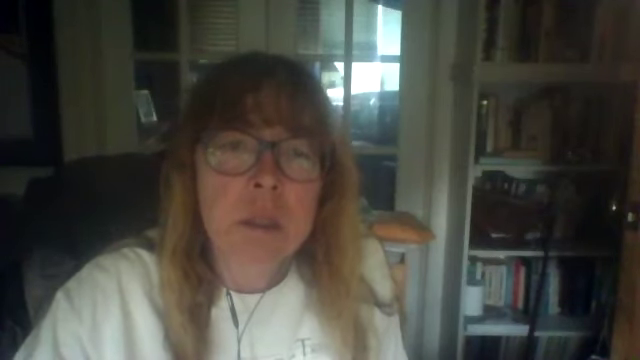